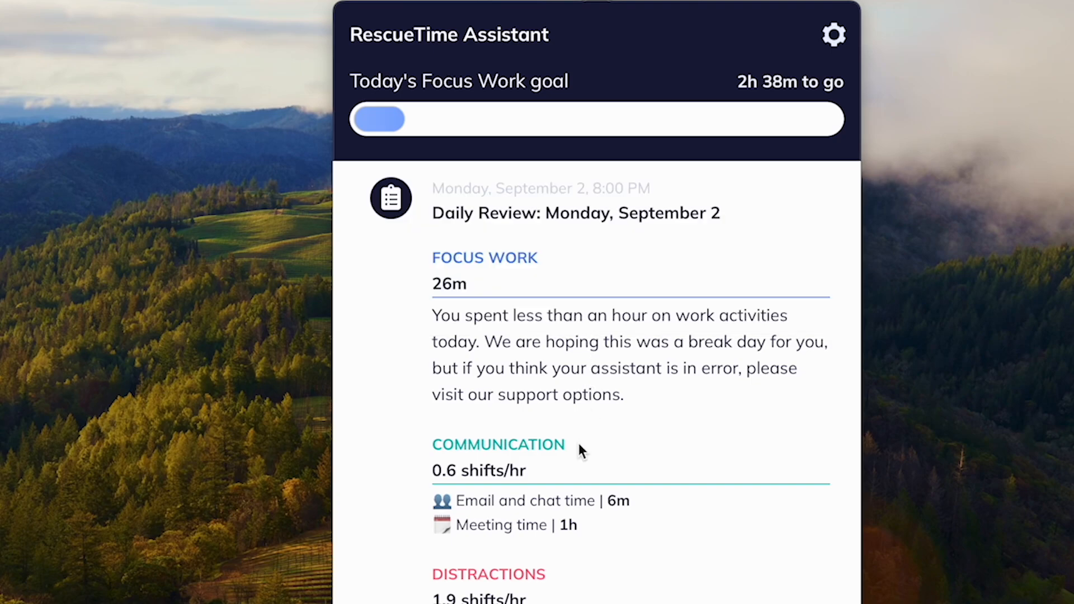
Scroll the August 8 daily dashboard through its hourly chart, pulse of 71, and category breakdown
{"action": "scroll", "scroll_direction": "down", "scroll_amount": 3}
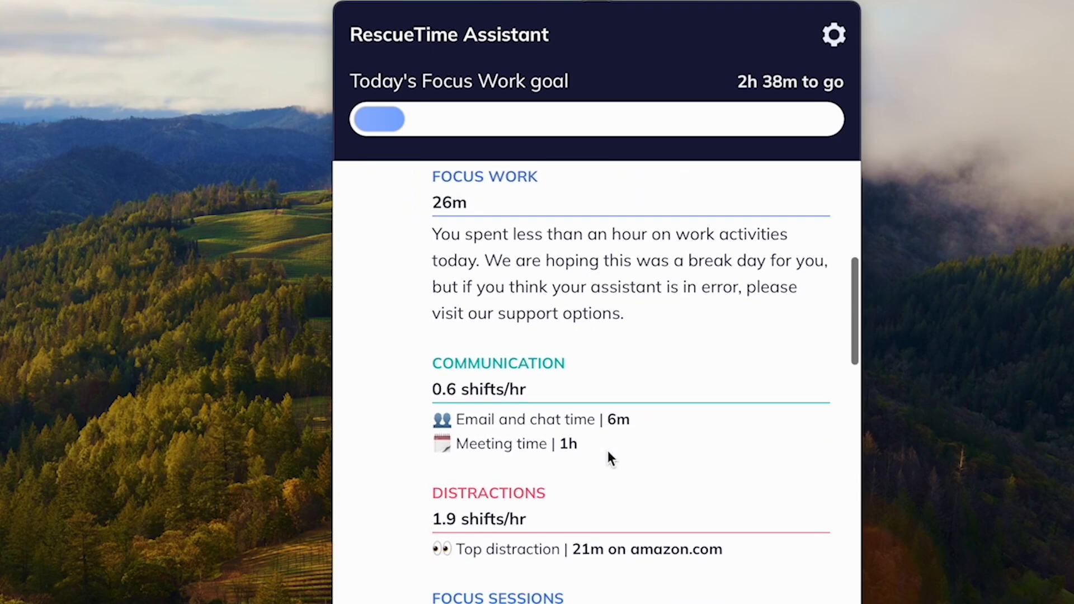
{"action": "scroll", "scroll_direction": "down", "scroll_amount": 3}
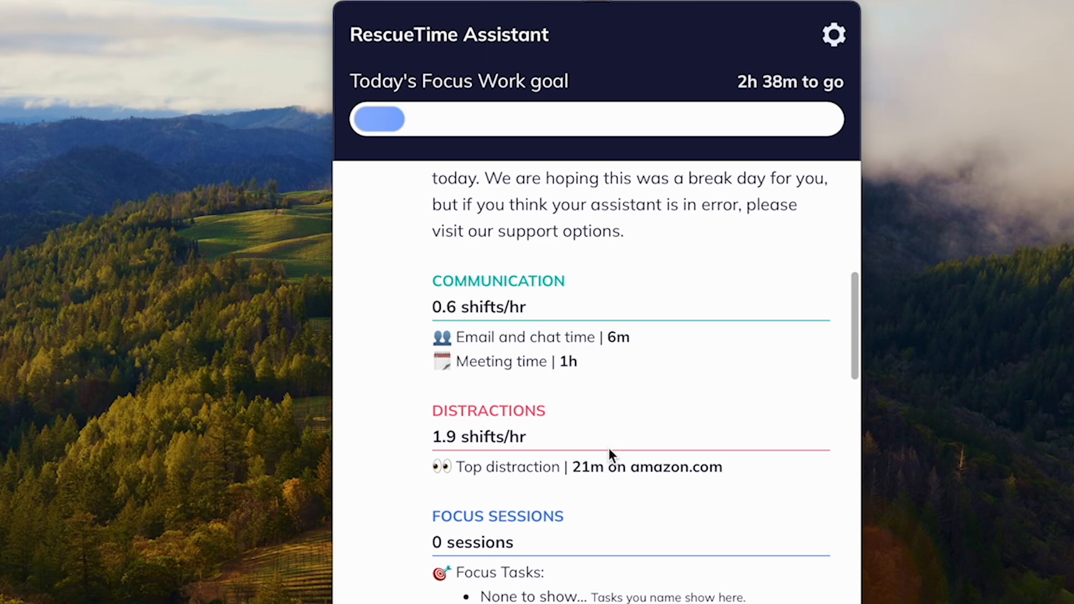
{"action": "scroll", "scroll_direction": "down", "scroll_amount": 3}
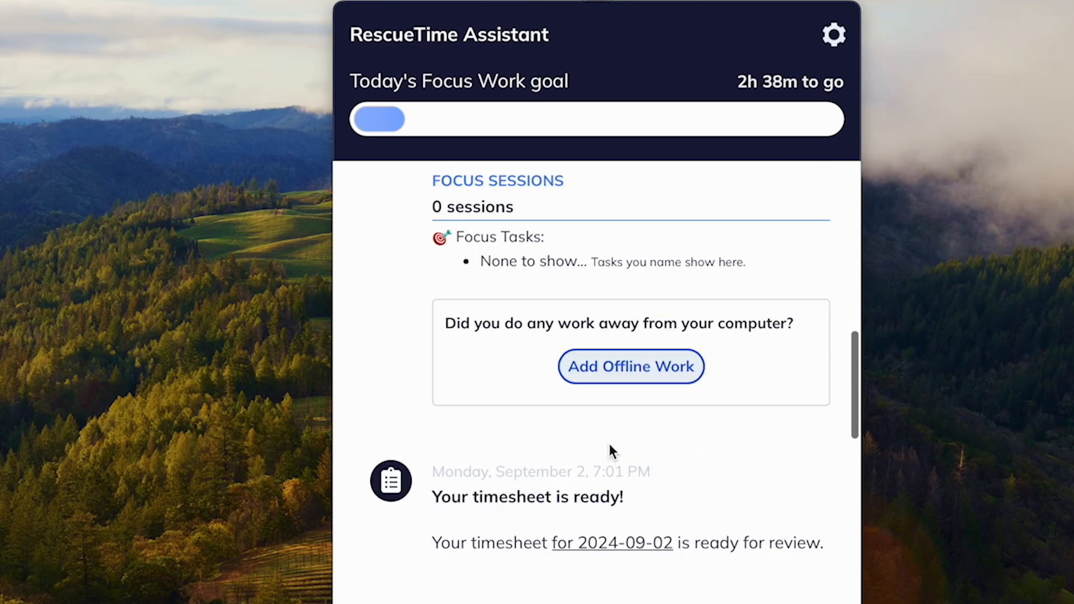
{"action": "scroll", "scroll_direction": "down", "scroll_amount": 3}
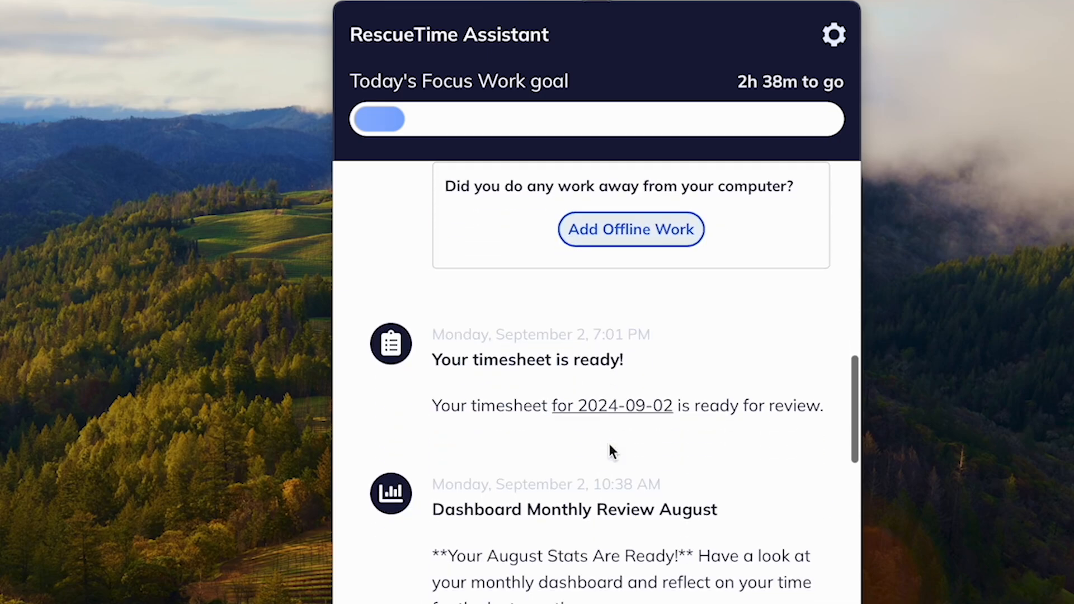
{"action": "scroll", "scroll_direction": "down", "scroll_amount": 3}
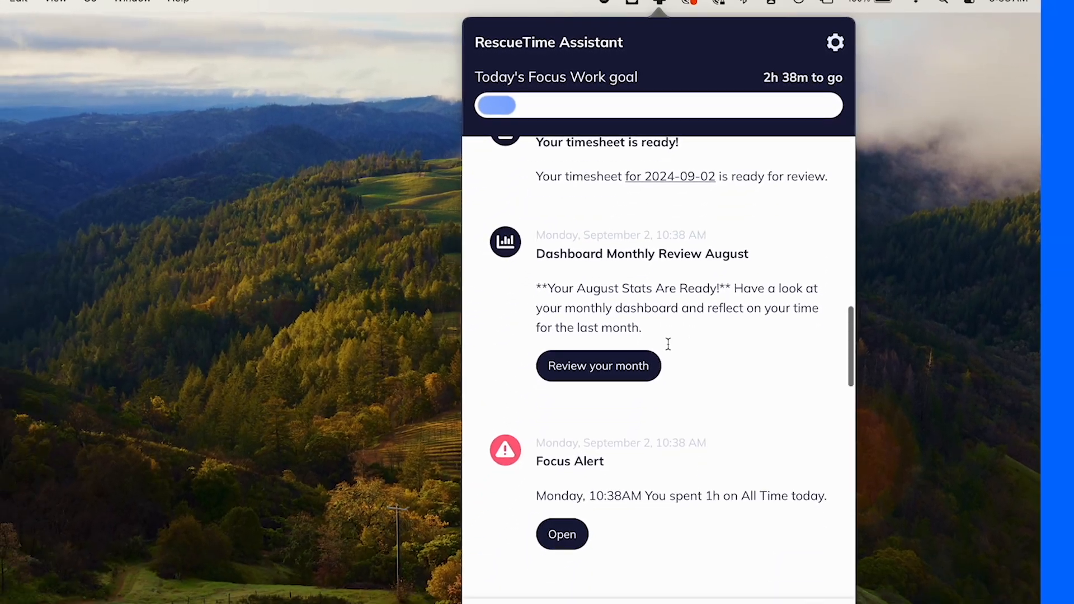
{"action": "scroll", "scroll_direction": "down", "scroll_amount": 3}
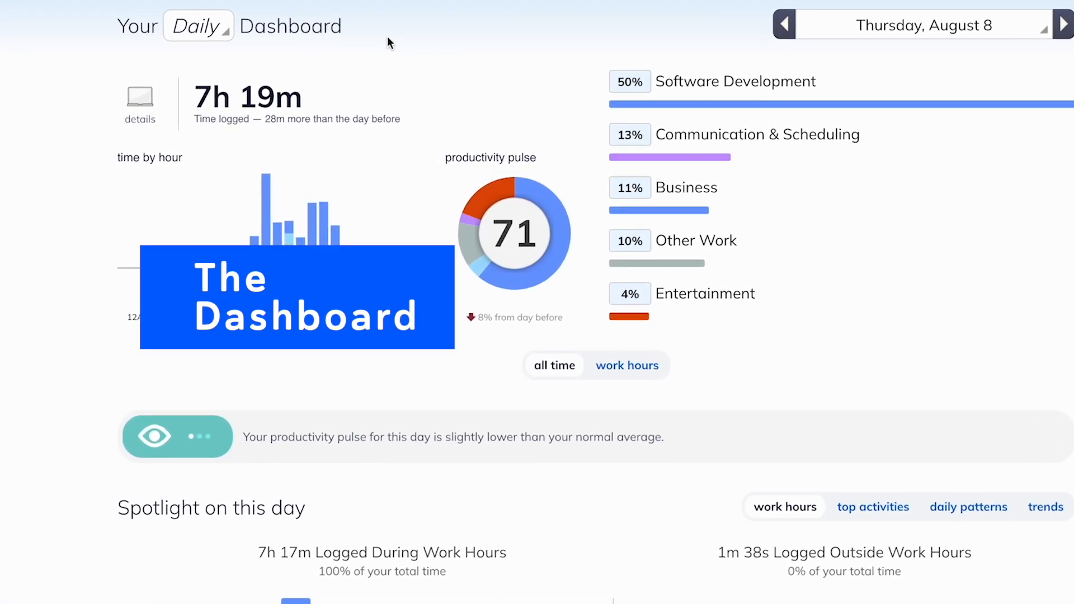
{"action": "scroll", "scroll_direction": "down", "scroll_amount": 3}
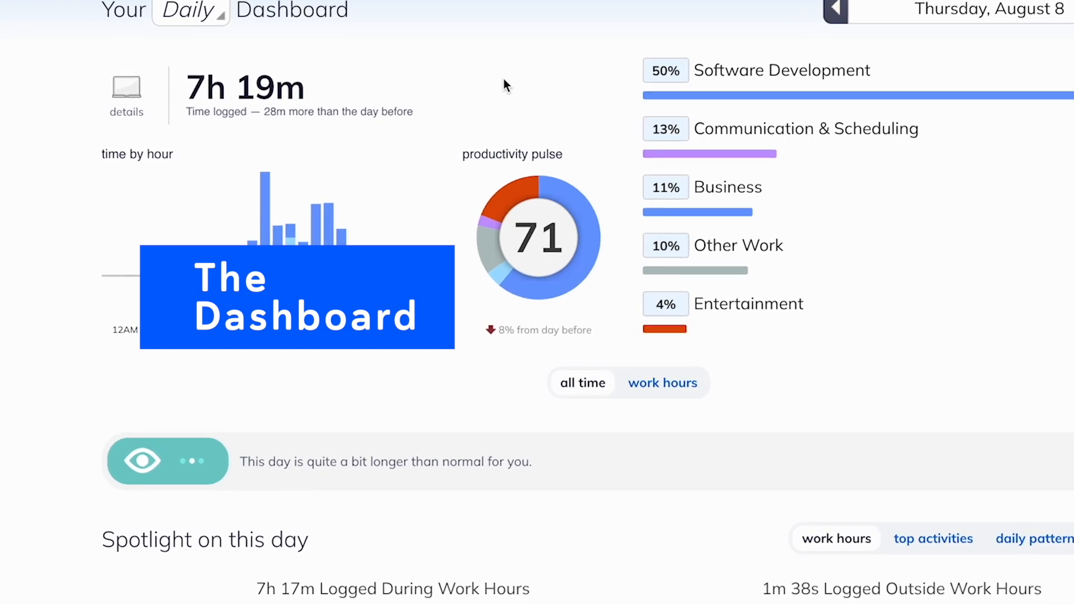
{"action": "scroll", "scroll_direction": "down", "scroll_amount": 3}
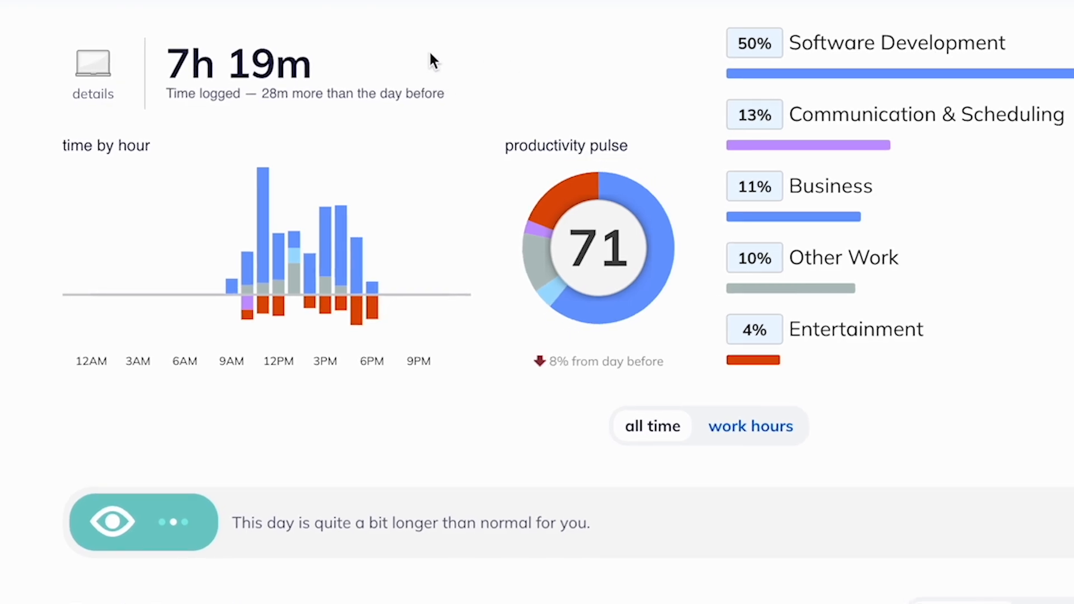
{"action": "mouse_move", "coordinate": [663, 228]}
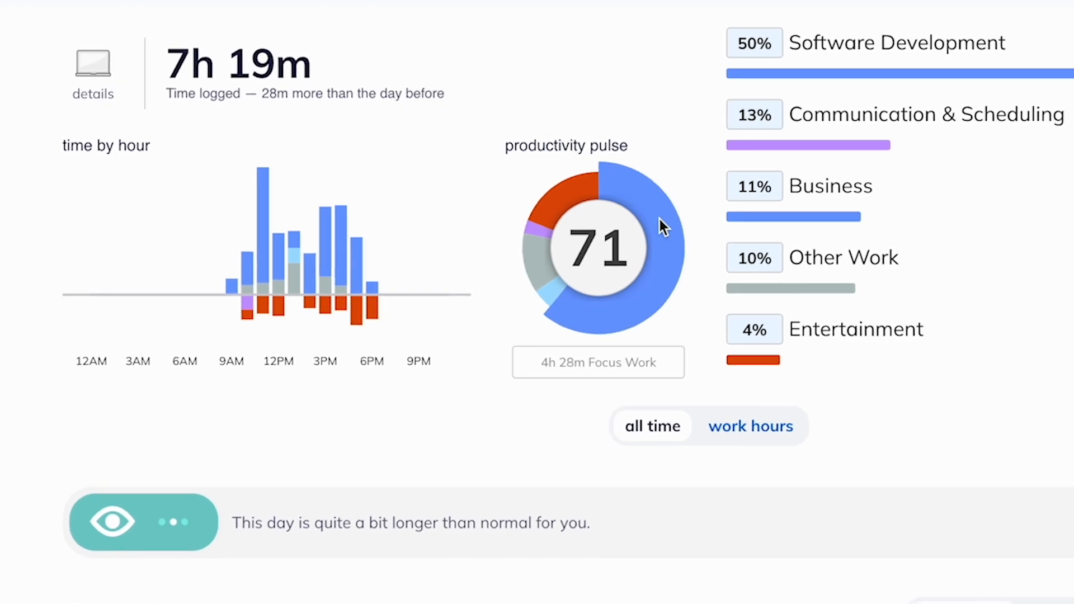
{"action": "mouse_move", "coordinate": [555, 305]}
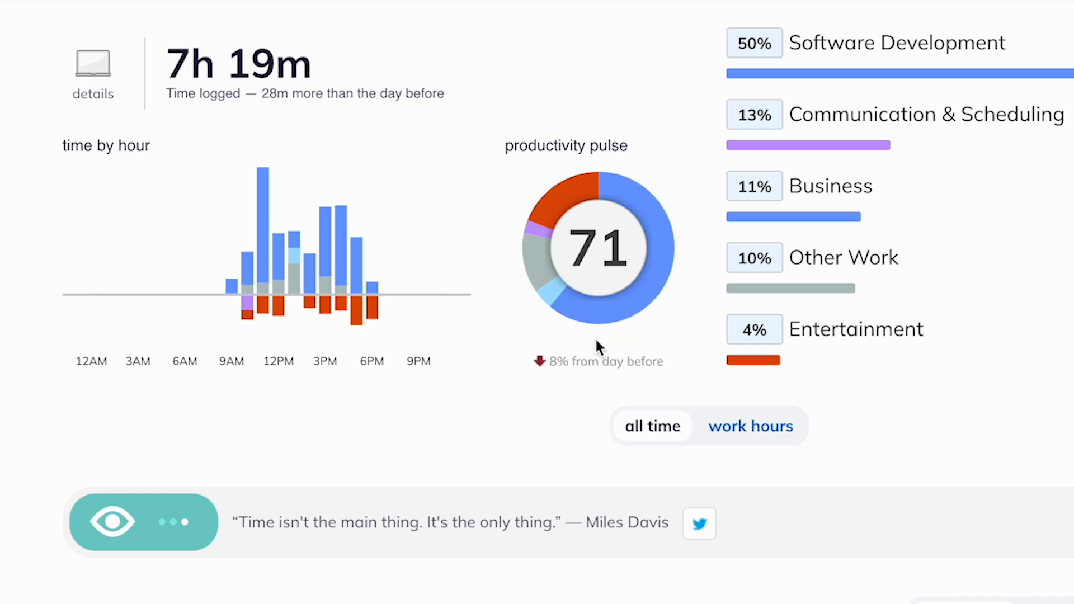
{"action": "mouse_move", "coordinate": [585, 352]}
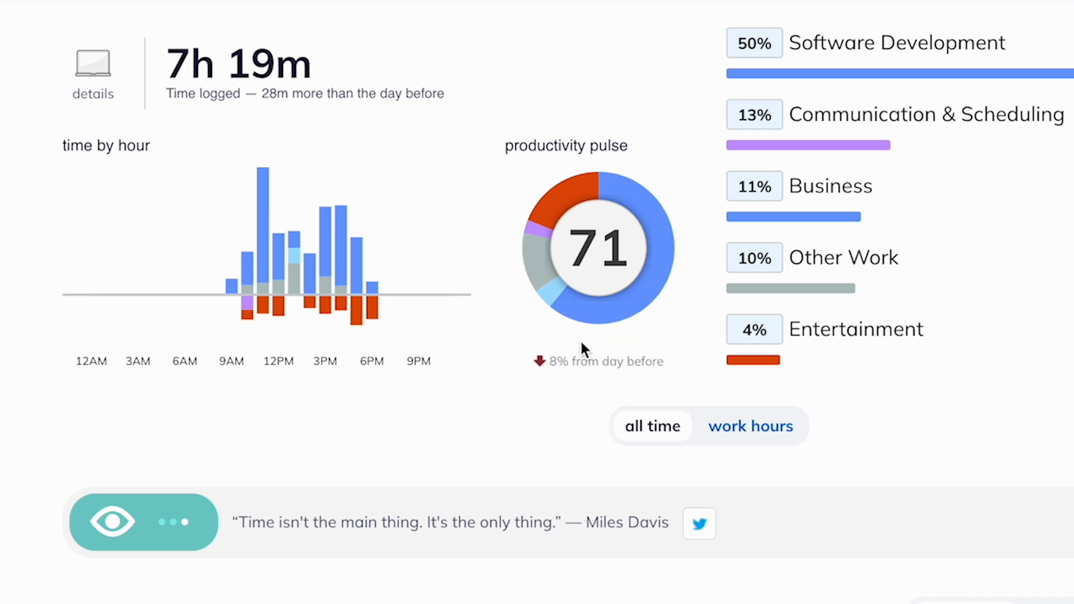
{"action": "mouse_move", "coordinate": [584, 352]}
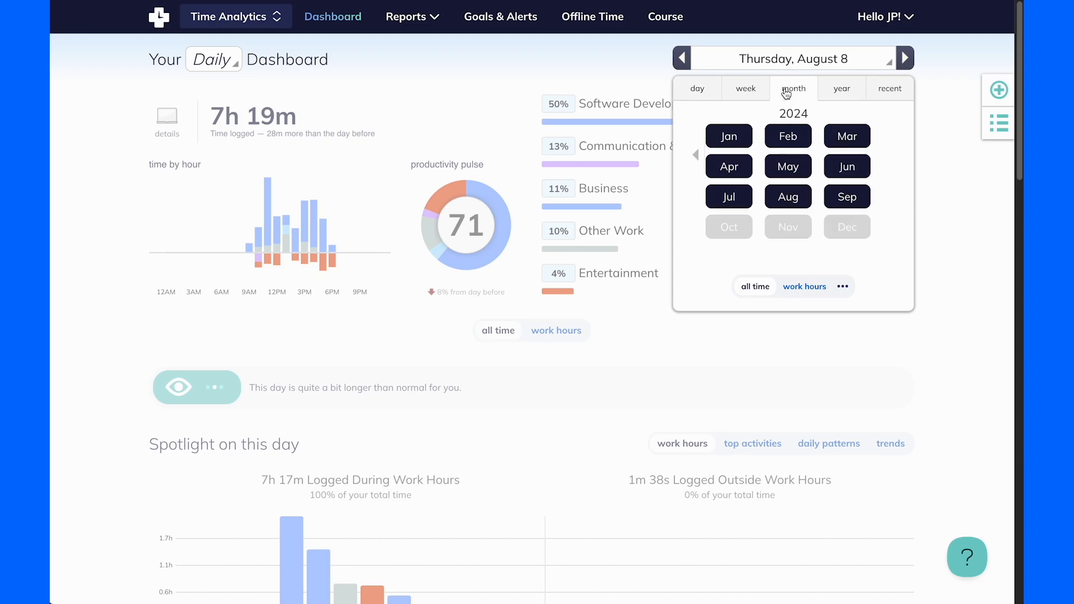
{"action": "mouse_move", "coordinate": [847, 196]}
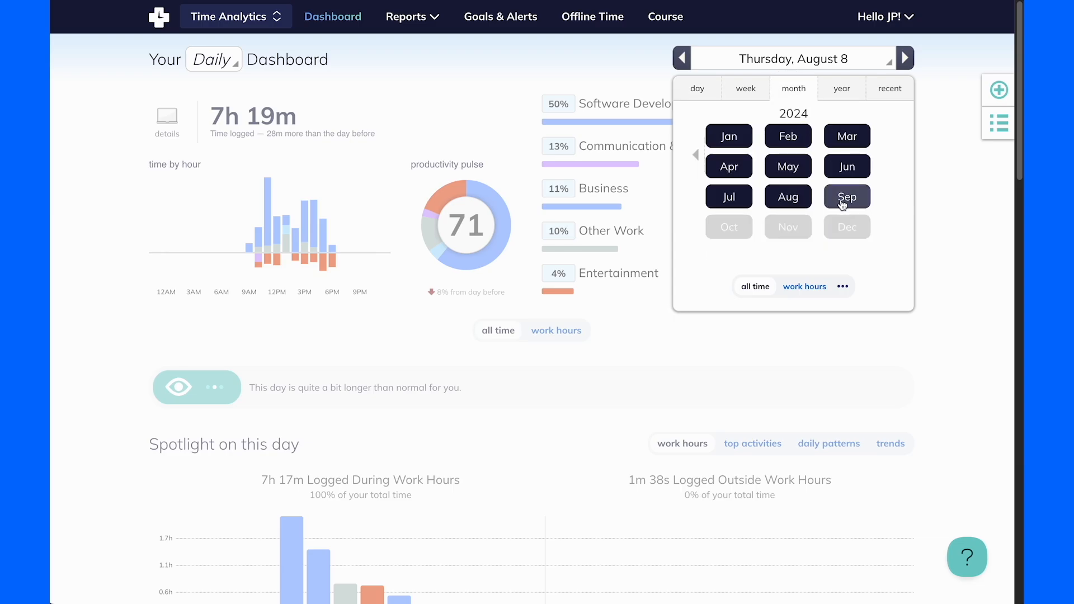
Switch the dashboard to August 2024, then open the Apps & Websites Overview report
{"action": "left_click", "coordinate": [846, 197]}
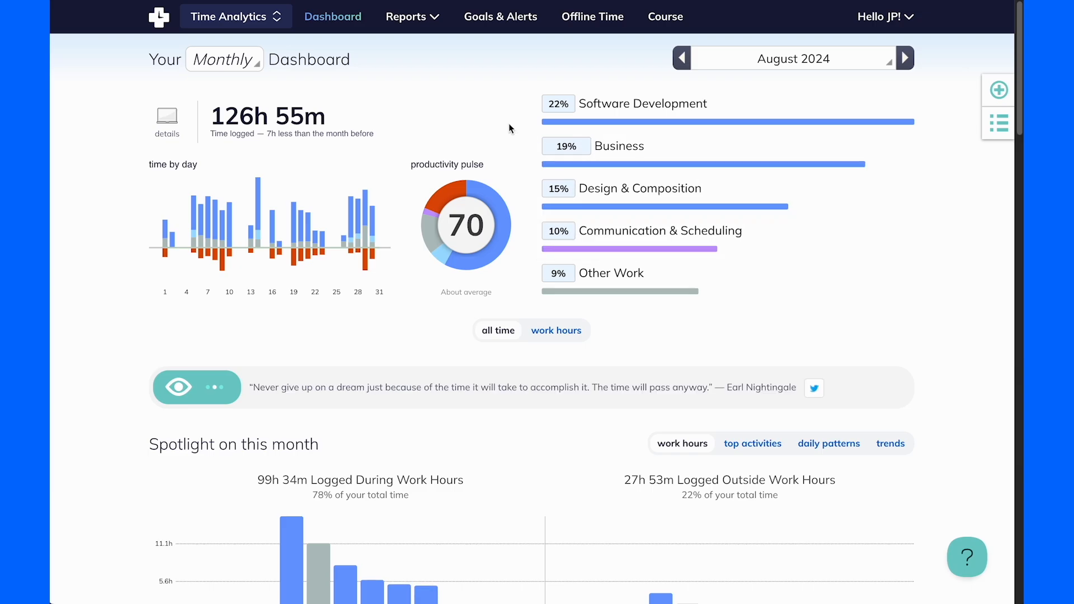
{"action": "left_click", "coordinate": [408, 16]}
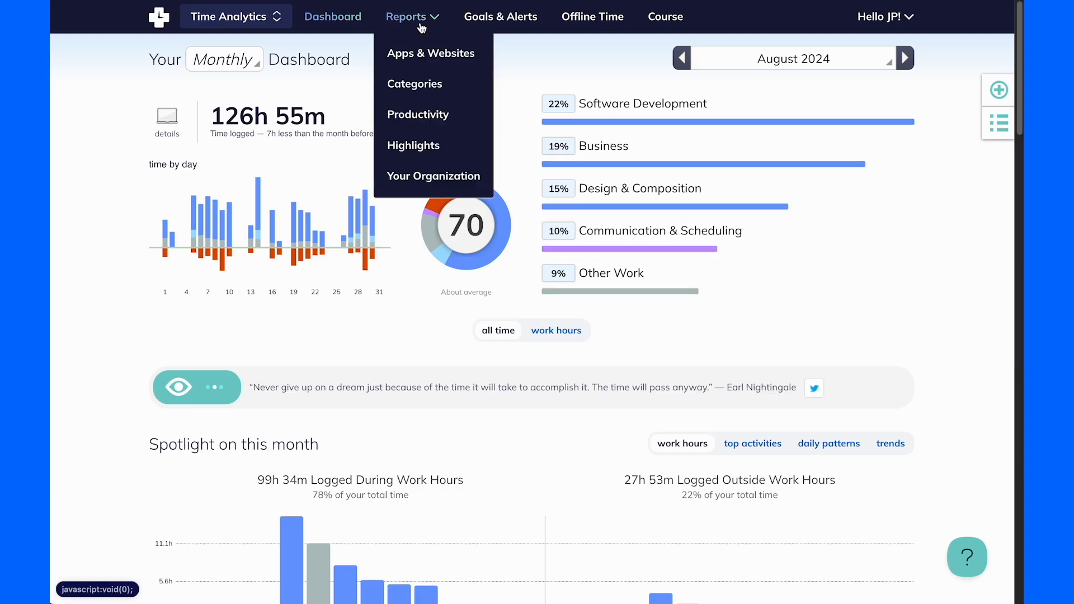
{"action": "left_click", "coordinate": [430, 52]}
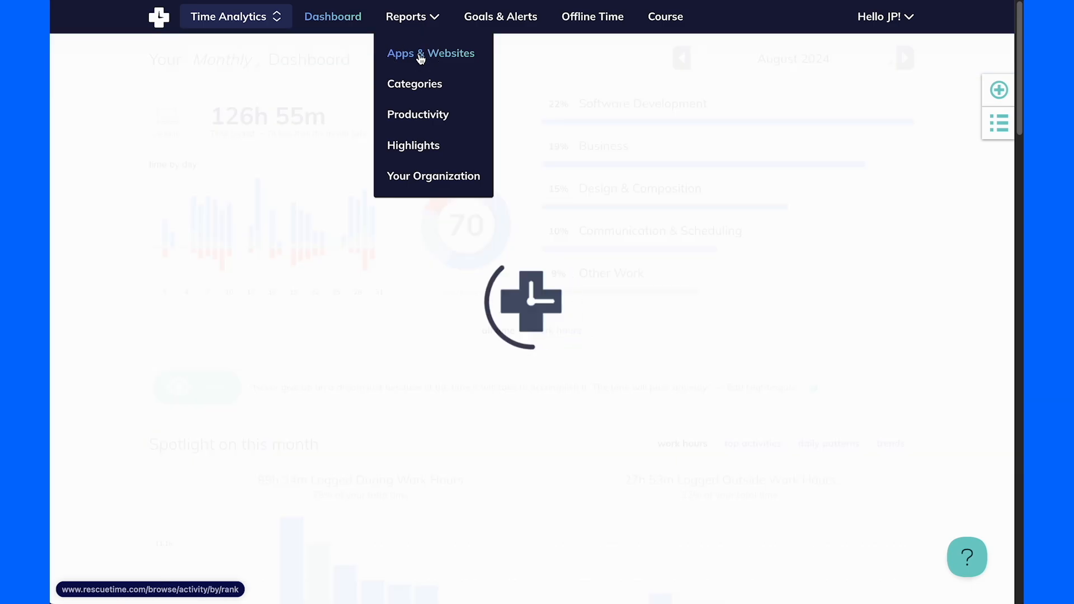
{"action": "left_click", "coordinate": [430, 54]}
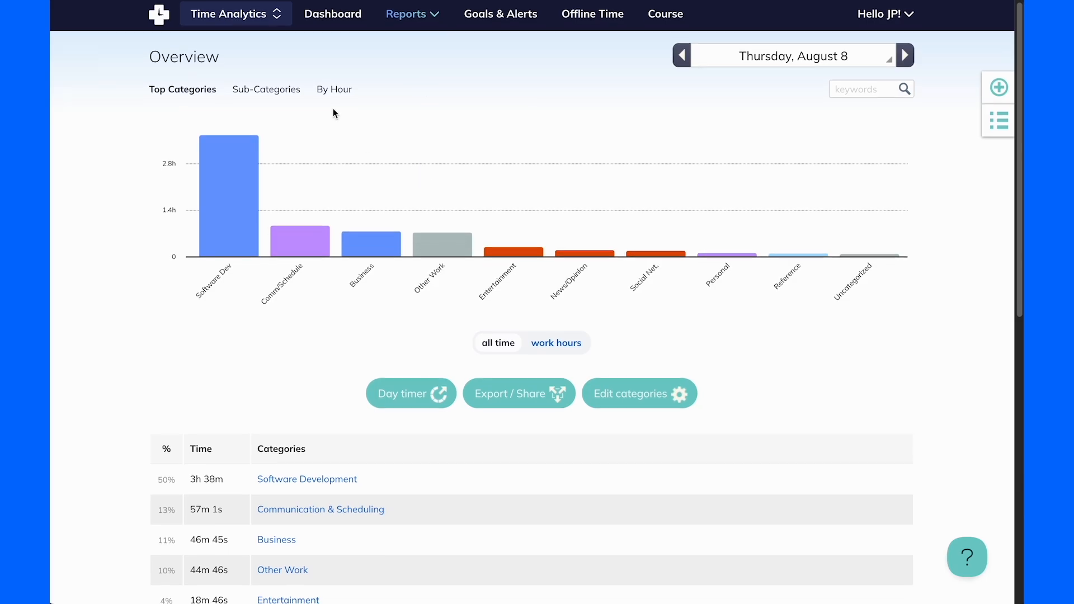
Set the Overview report's date range to the month of August
{"action": "left_click", "coordinate": [786, 56]}
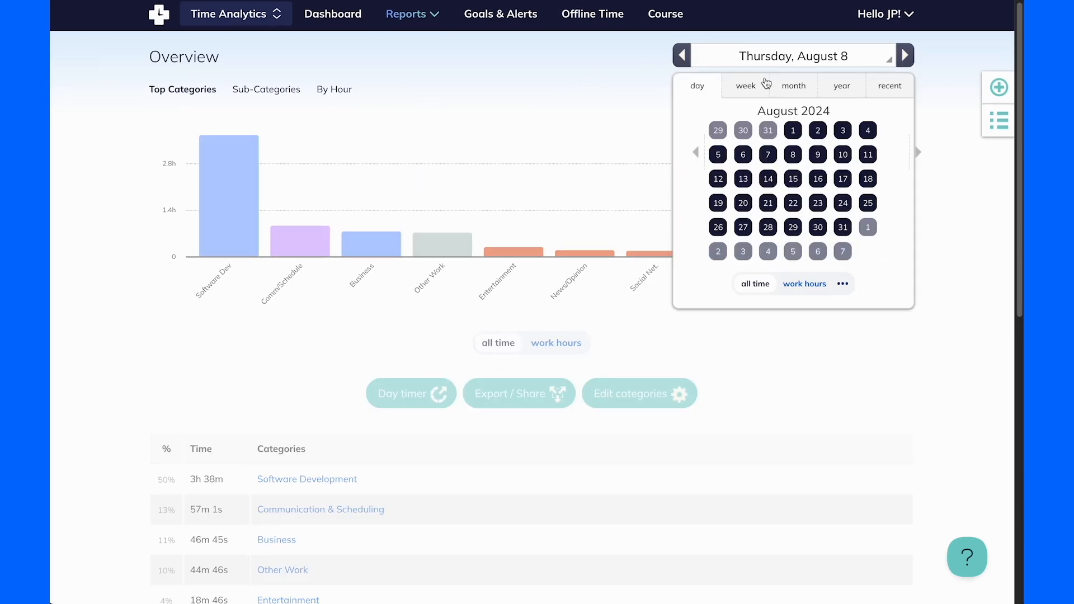
{"action": "left_click", "coordinate": [793, 86]}
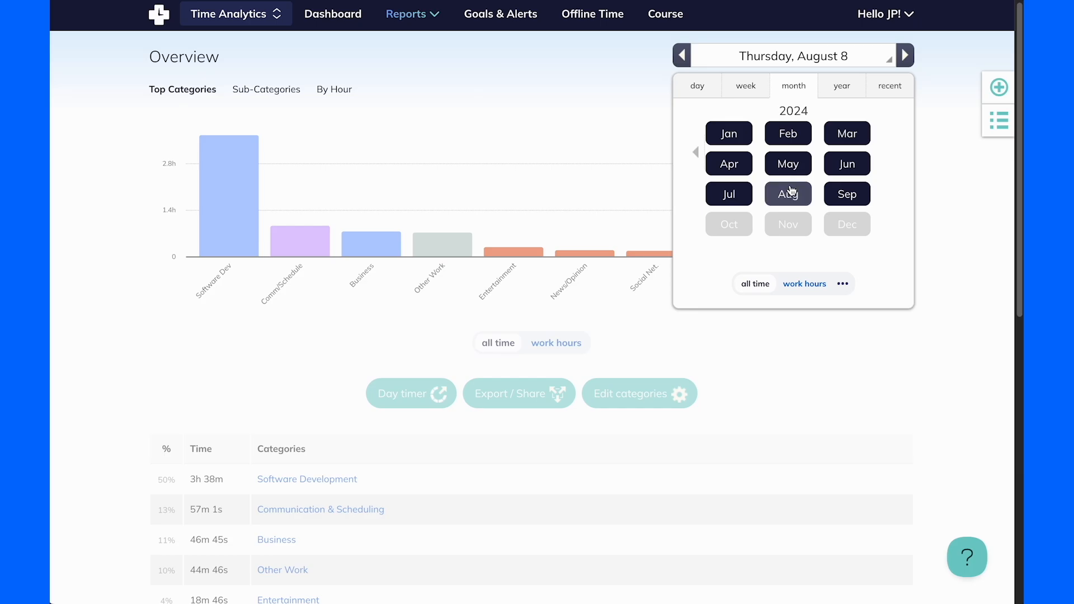
{"action": "left_click", "coordinate": [501, 18]}
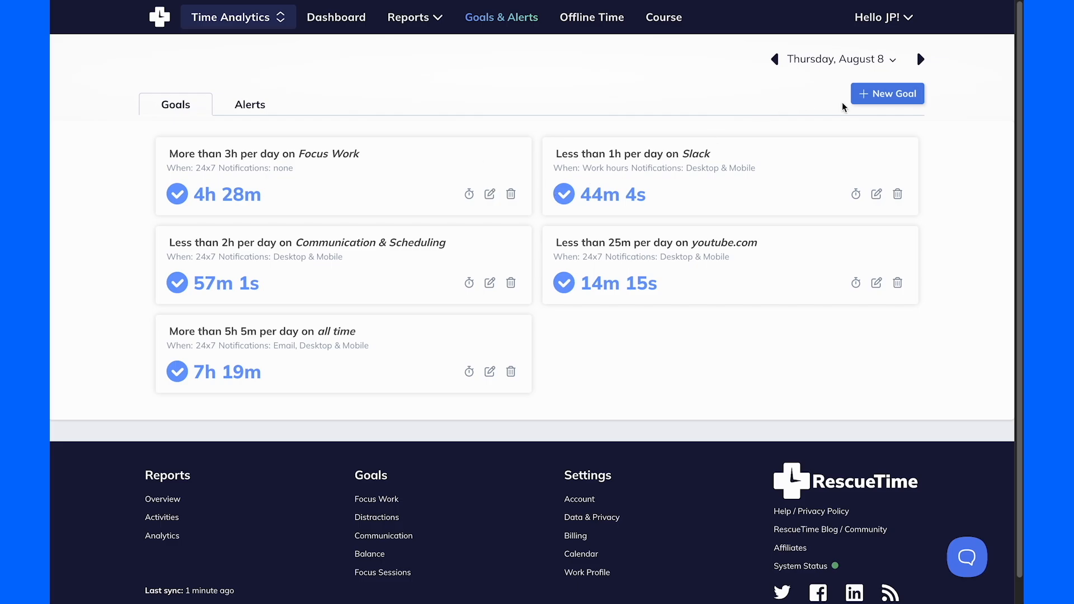
Create a goal of less than 2 hours daily on Social Networking, All Time (24x7)
{"action": "left_click", "coordinate": [888, 93]}
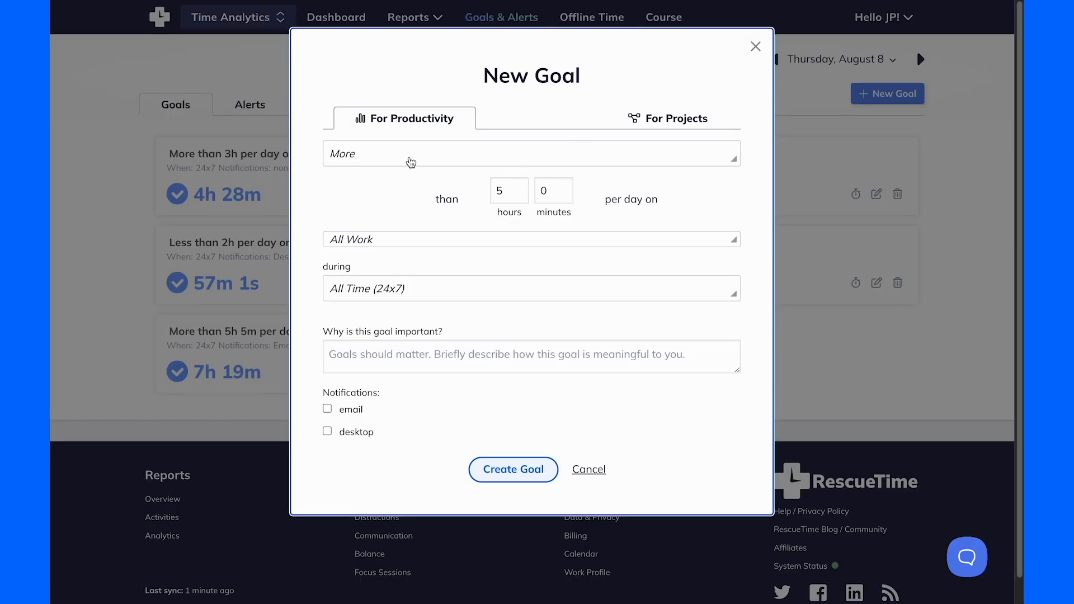
{"action": "left_click", "coordinate": [531, 239]}
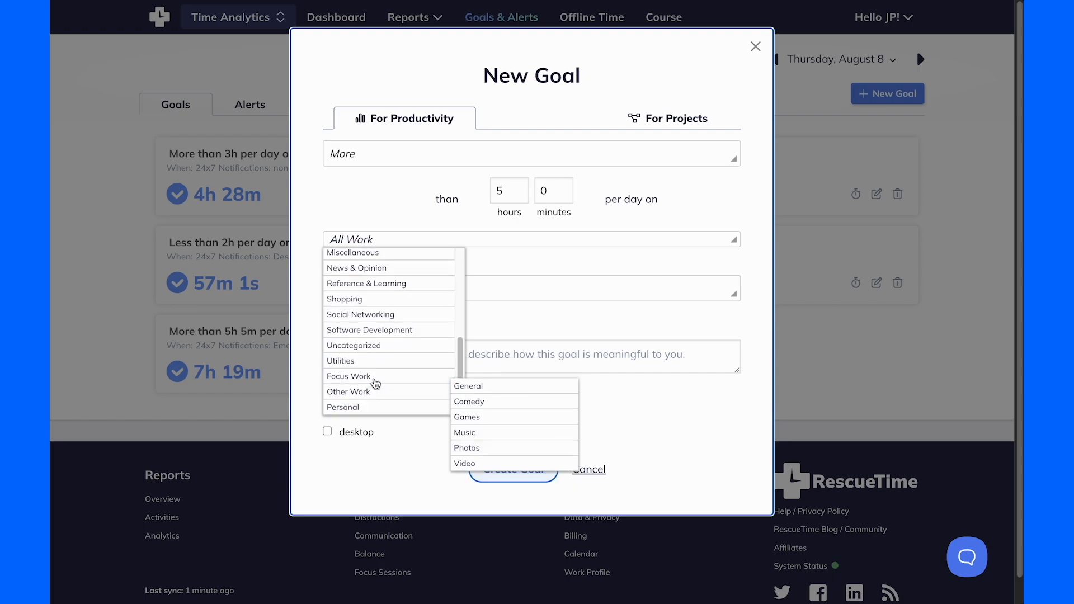
{"action": "left_click", "coordinate": [360, 313]}
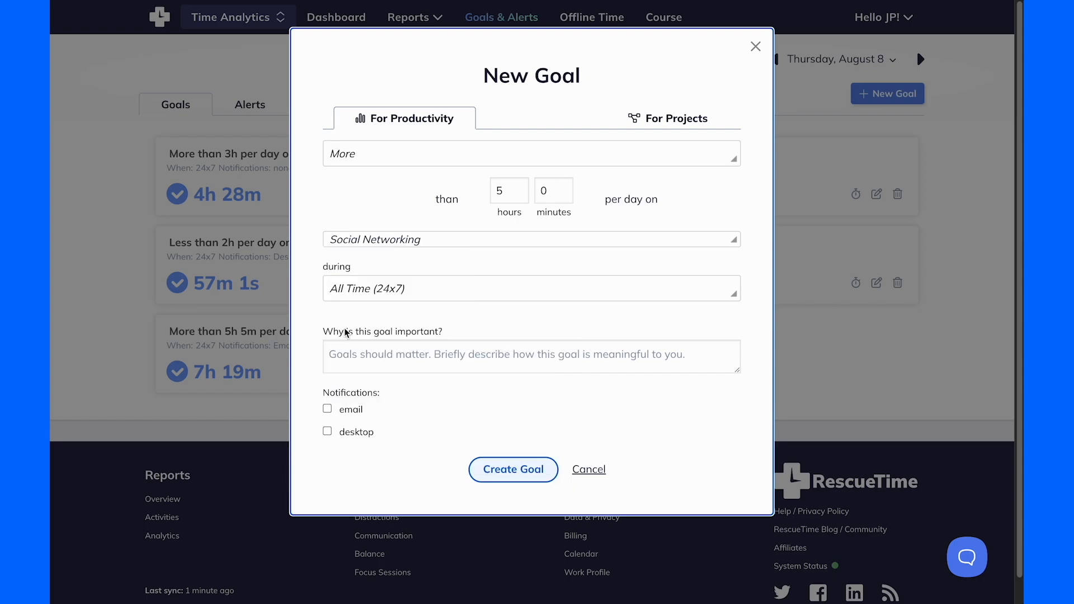
{"action": "left_click", "coordinate": [531, 153]}
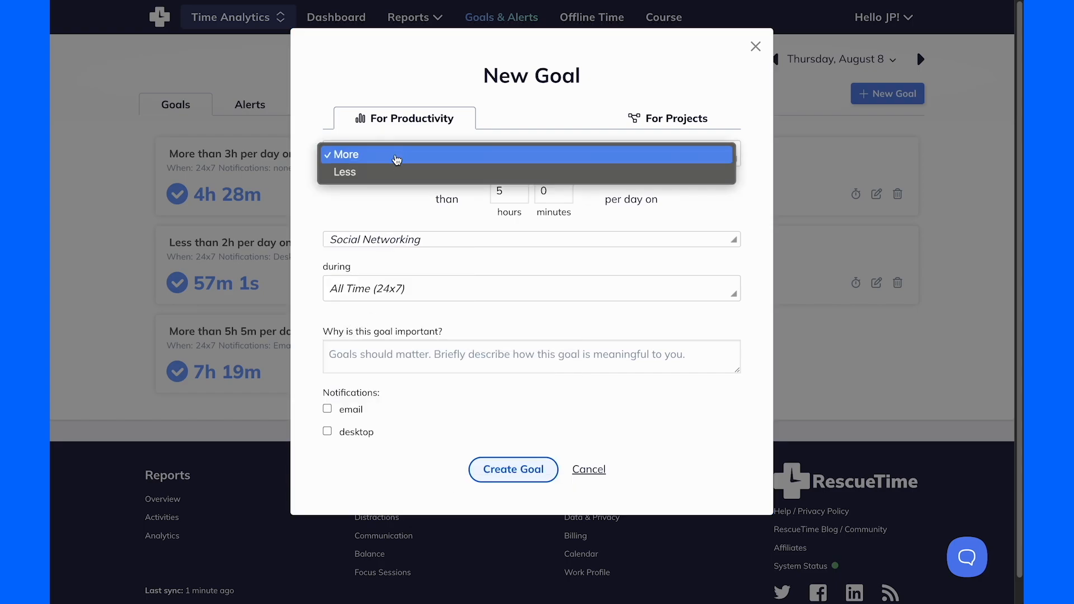
{"action": "left_click", "coordinate": [345, 172]}
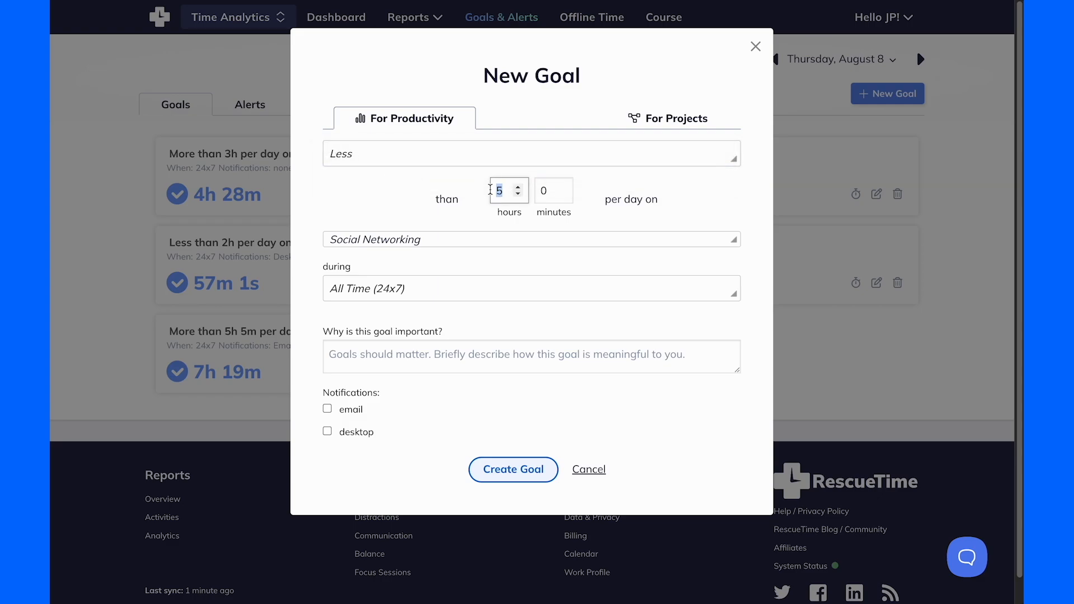
{"action": "type", "text": "2"}
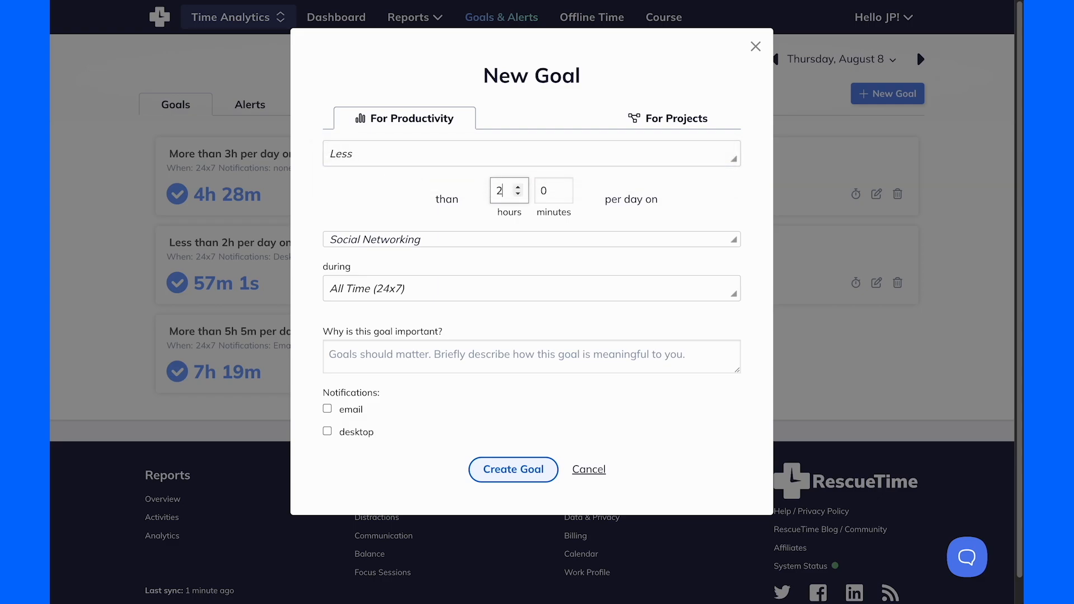
{"action": "left_click", "coordinate": [327, 431]}
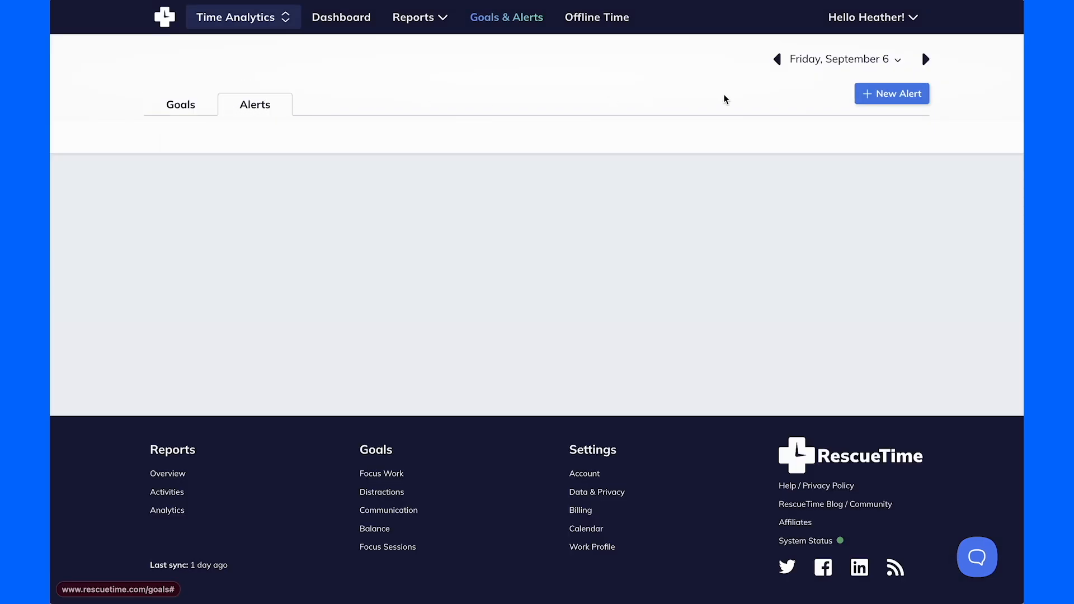
Add a 3-hours-per-day Focus Work alert that opens Instagram, then return to the Daily Dashboard
{"action": "left_click", "coordinate": [891, 93]}
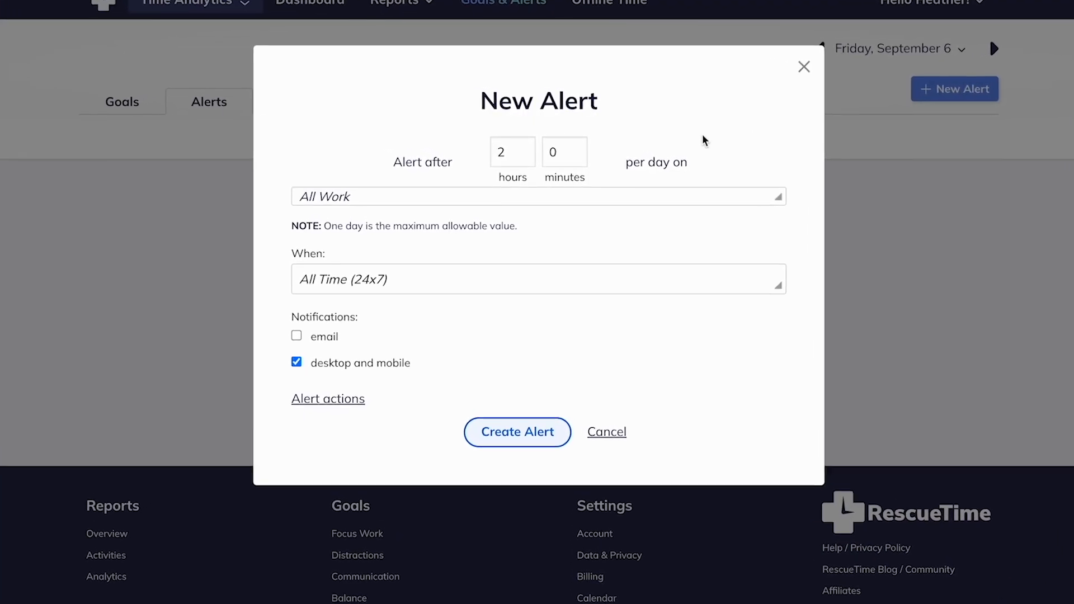
{"action": "left_click", "coordinate": [503, 155]}
{"action": "type", "text": "3"}
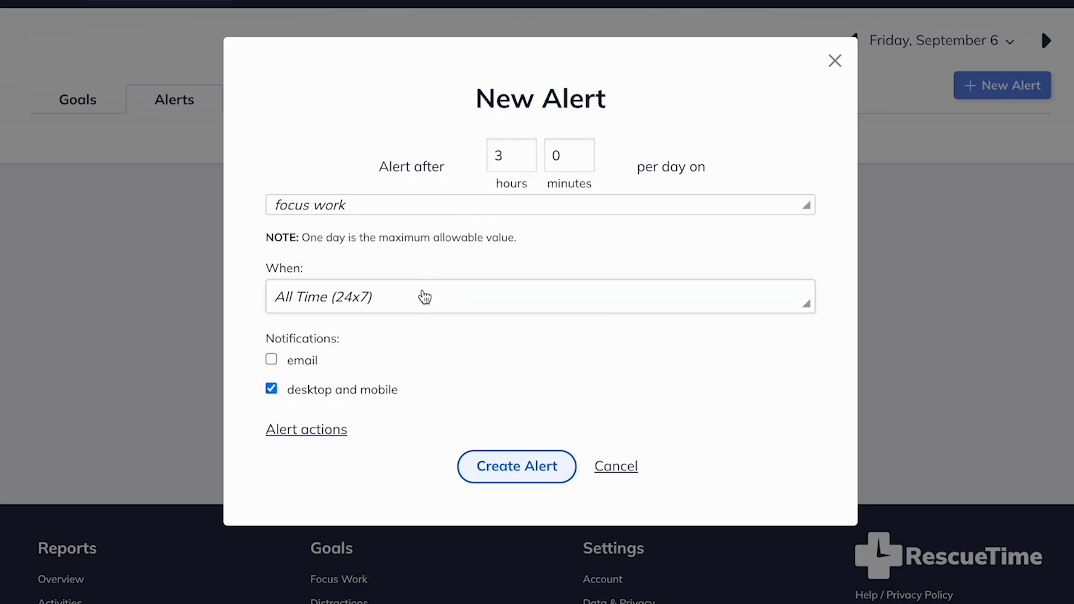
{"action": "left_click", "coordinate": [306, 430]}
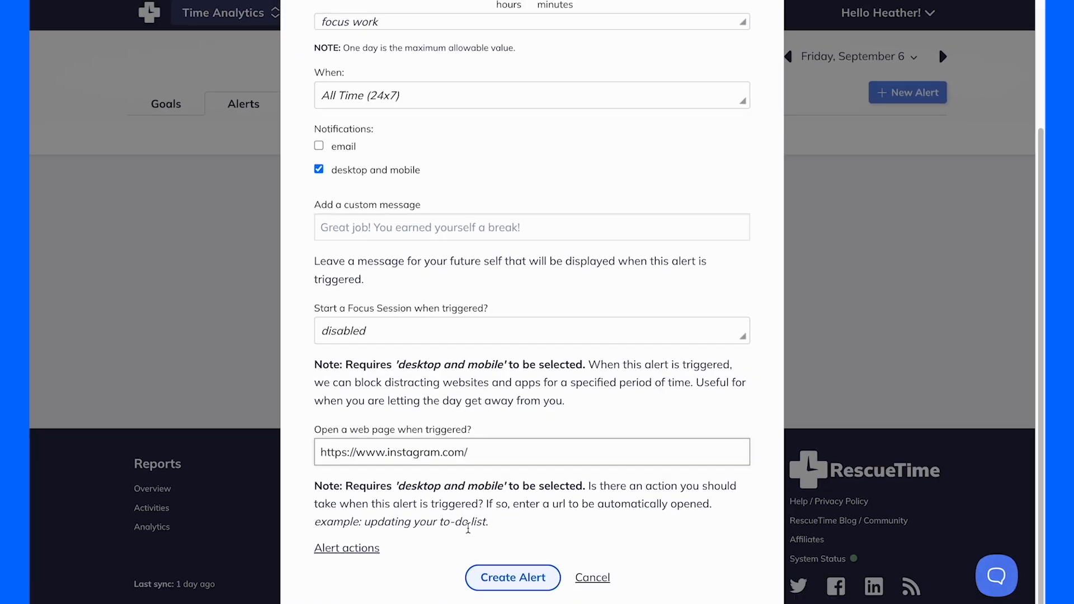
{"action": "left_click", "coordinate": [512, 577]}
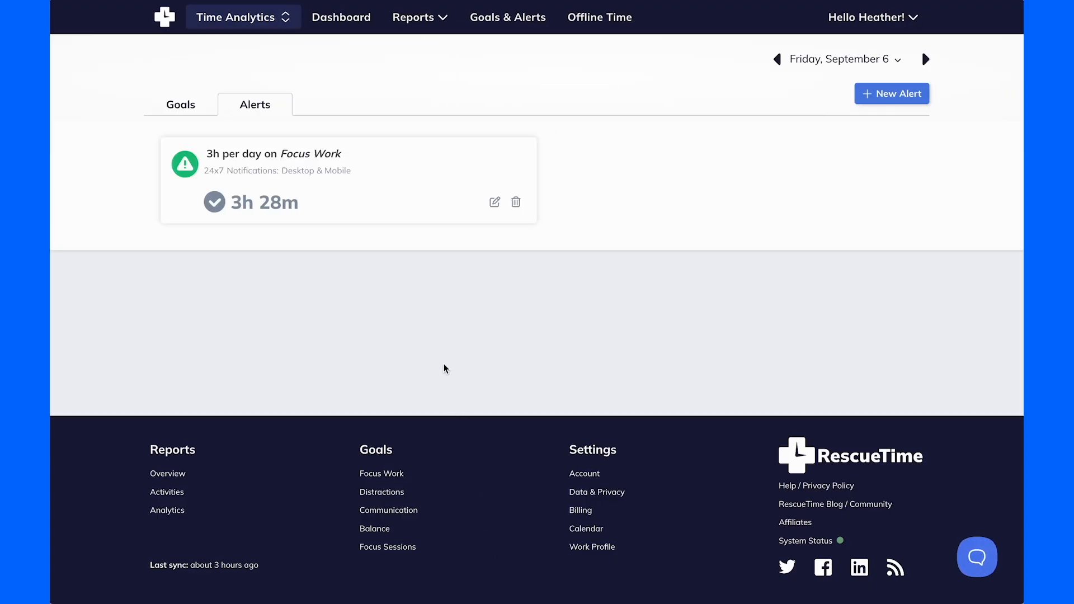
{"action": "mouse_move", "coordinate": [407, 285]}
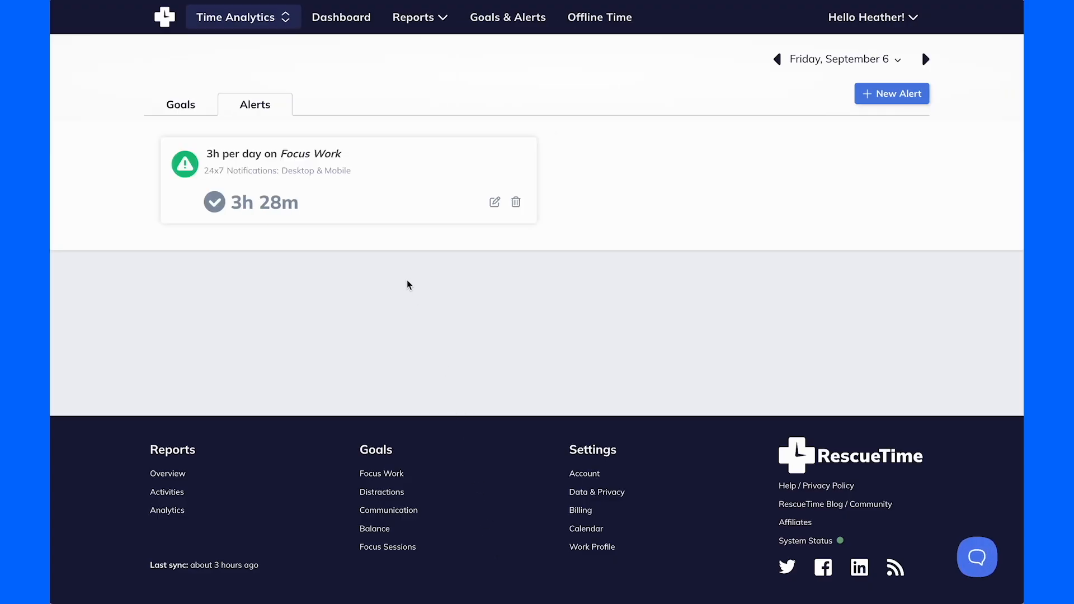
{"action": "left_click", "coordinate": [340, 17]}
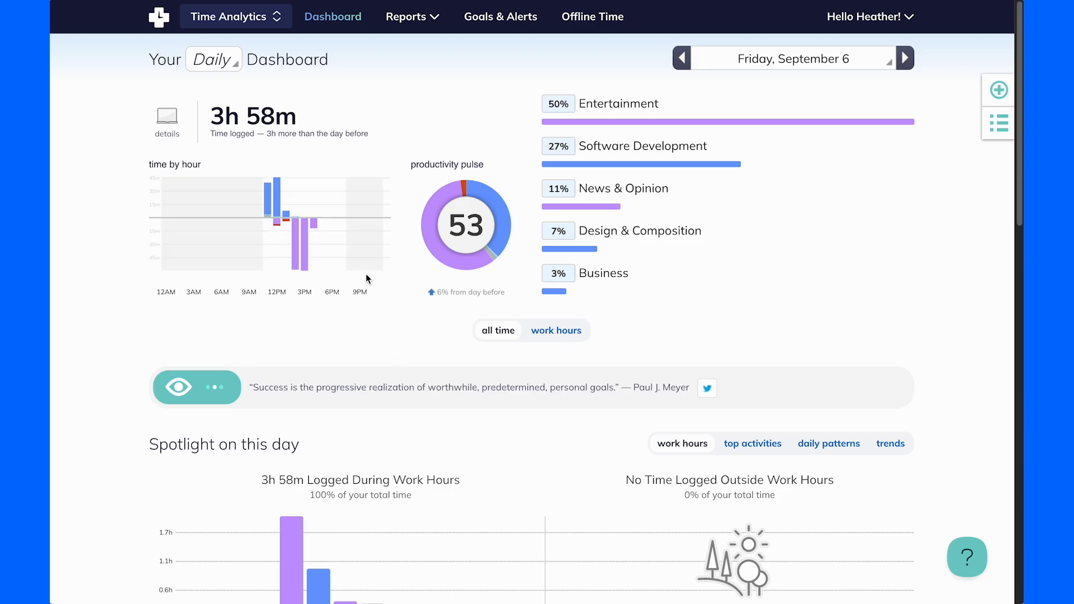
Switch to Timesheets and scroll the September 6 timeline
{"action": "left_click", "coordinate": [228, 16]}
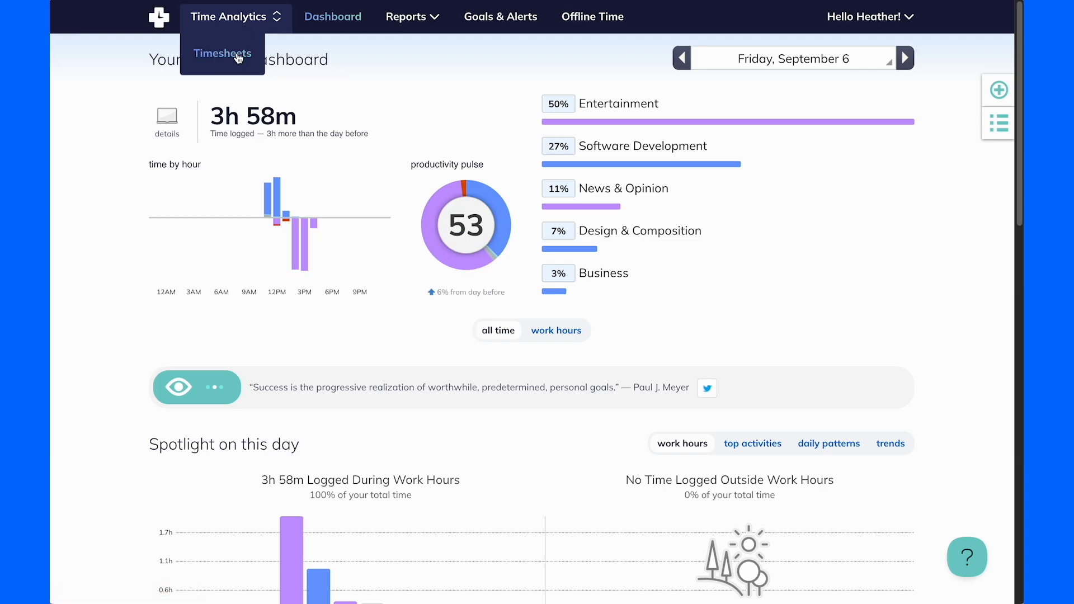
{"action": "left_click", "coordinate": [222, 54]}
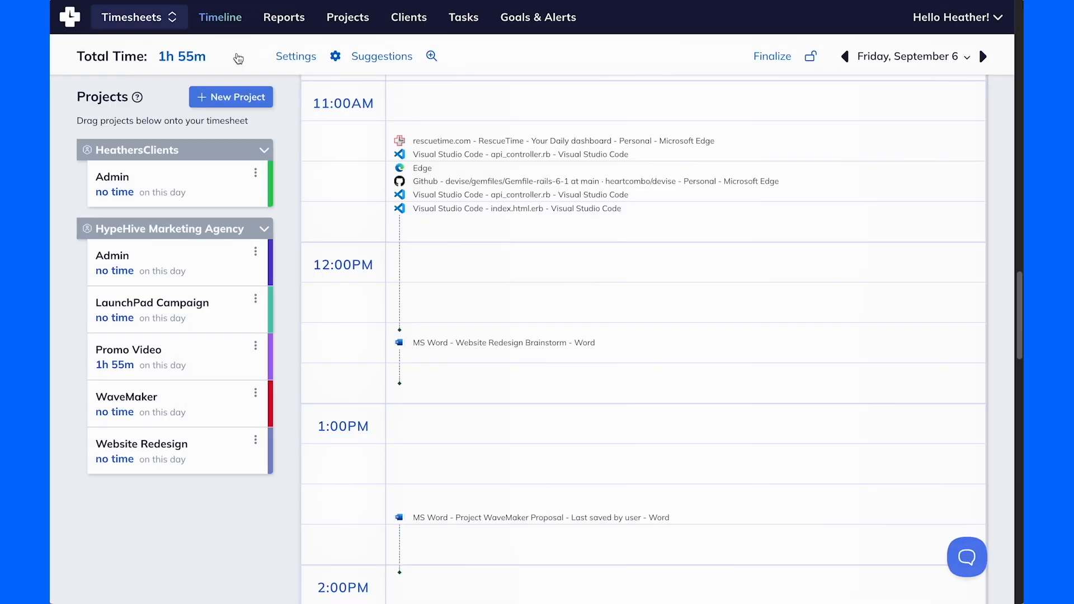
{"action": "mouse_move", "coordinate": [195, 326]}
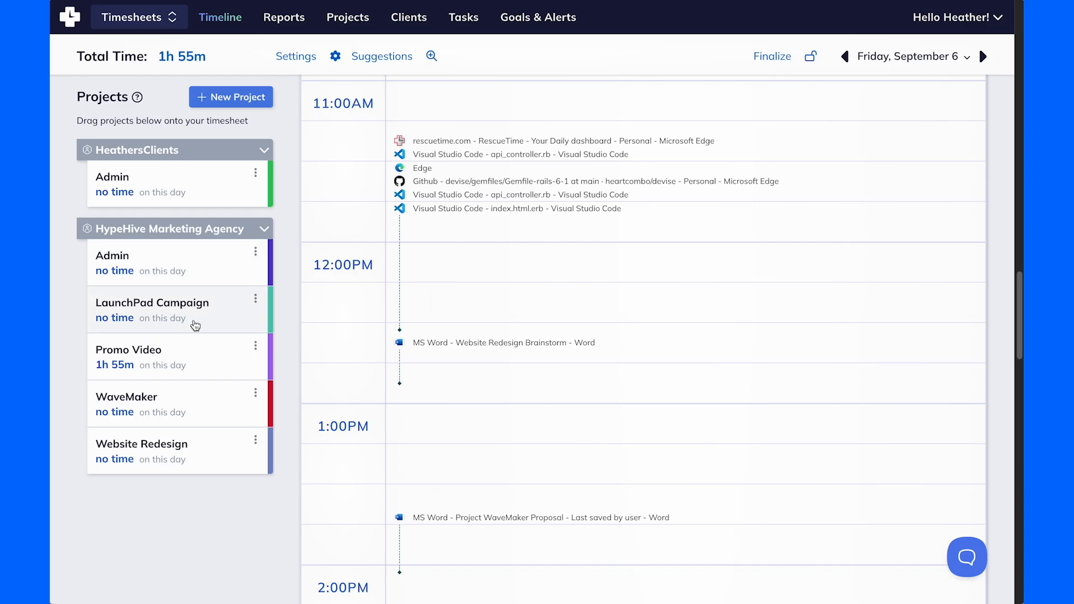
{"action": "scroll", "scroll_direction": "down", "scroll_amount": 3}
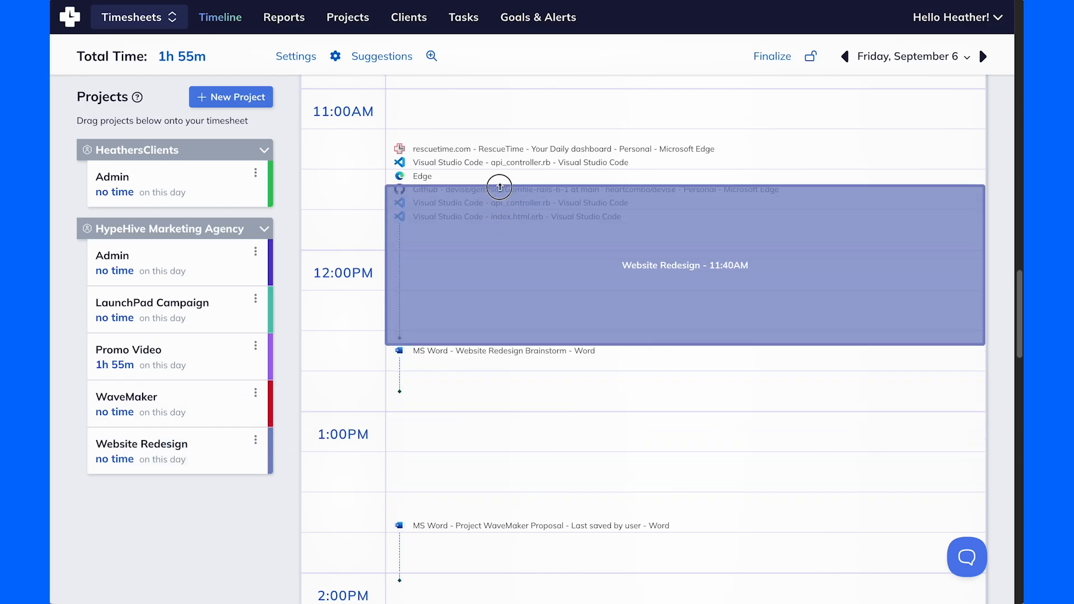
Drag a Website Redesign block onto the late-morning timeline, 11:25 AM–12:55 PM
{"action": "left_click_drag", "start_coordinate": [498, 187], "coordinate": [573, 309]}
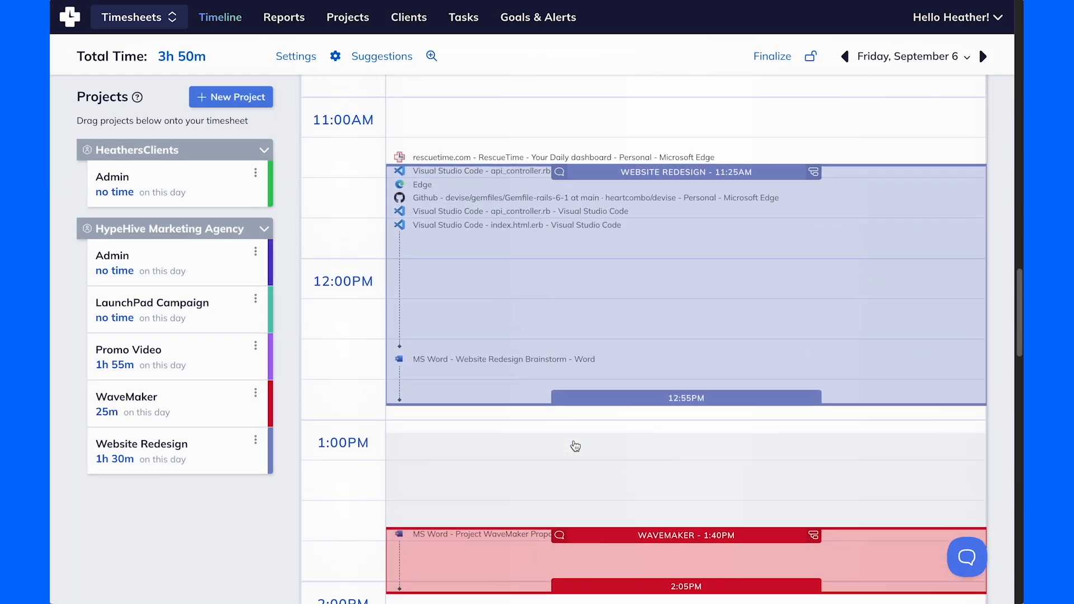
{"action": "mouse_move", "coordinate": [461, 132]}
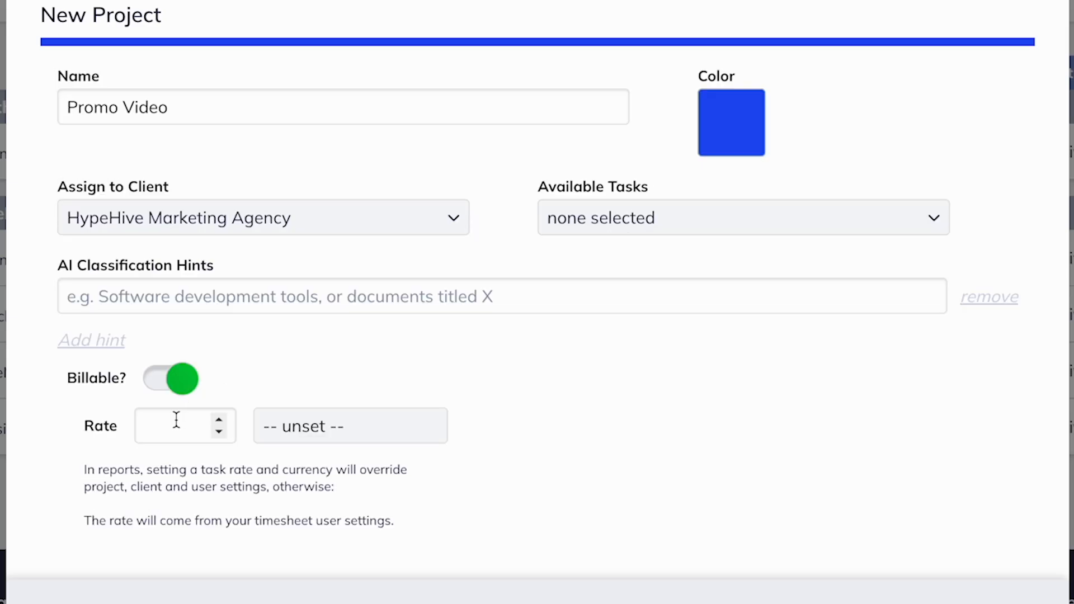
Give the billable Promo Video project a rate of 300 USD
{"action": "type", "text": "3"}
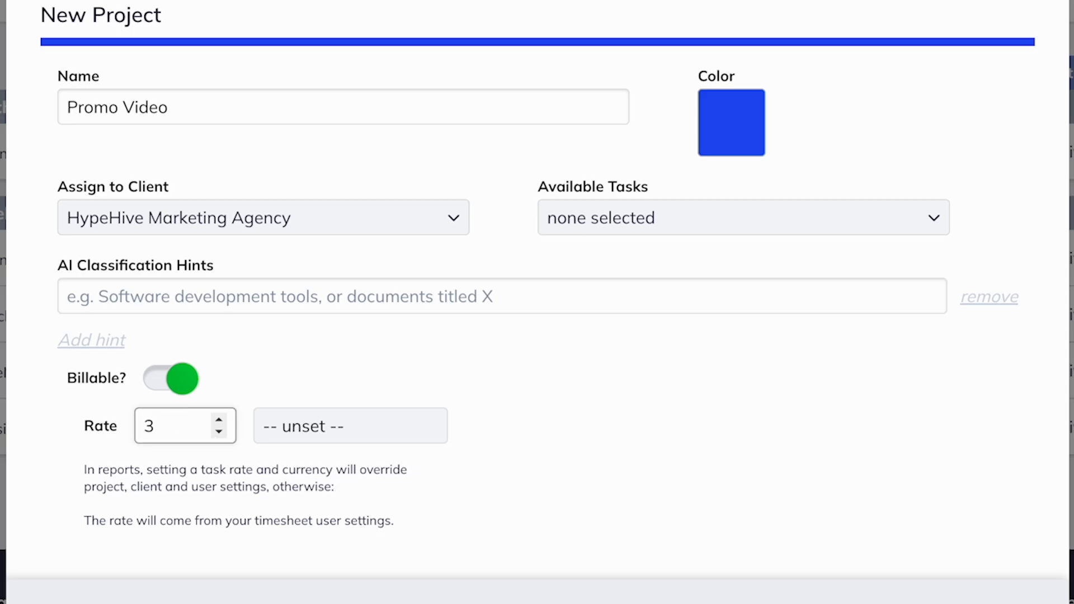
{"action": "type", "text": "00"}
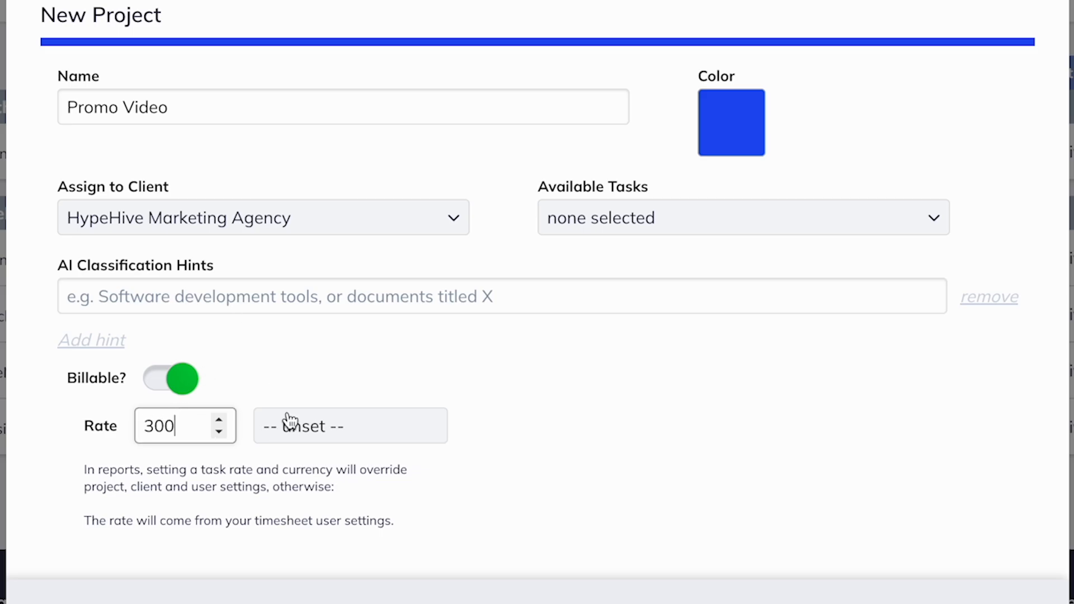
{"action": "left_click", "coordinate": [349, 425]}
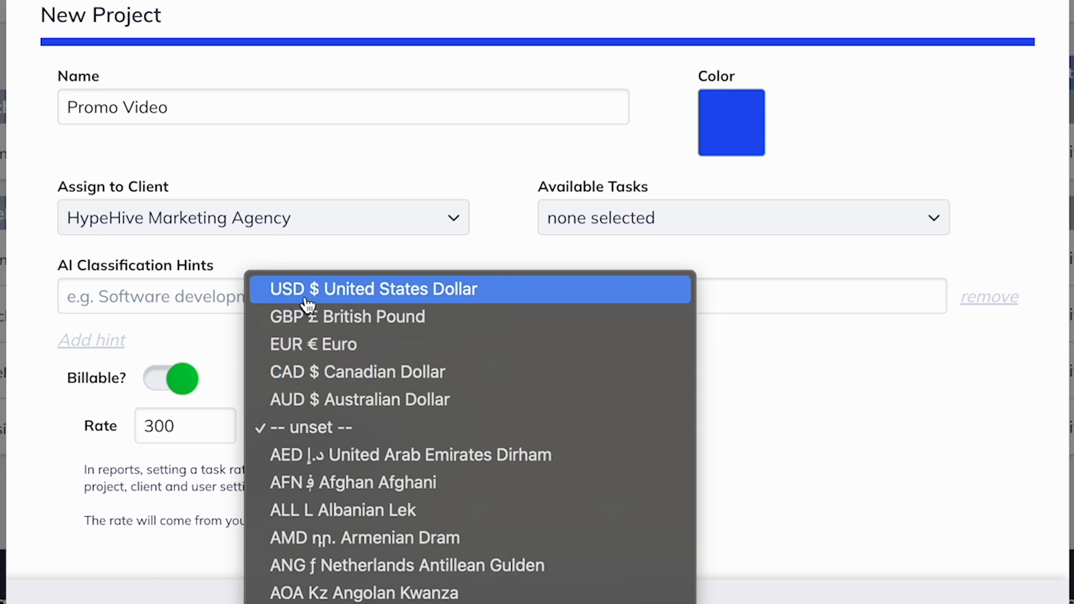
{"action": "left_click", "coordinate": [375, 289]}
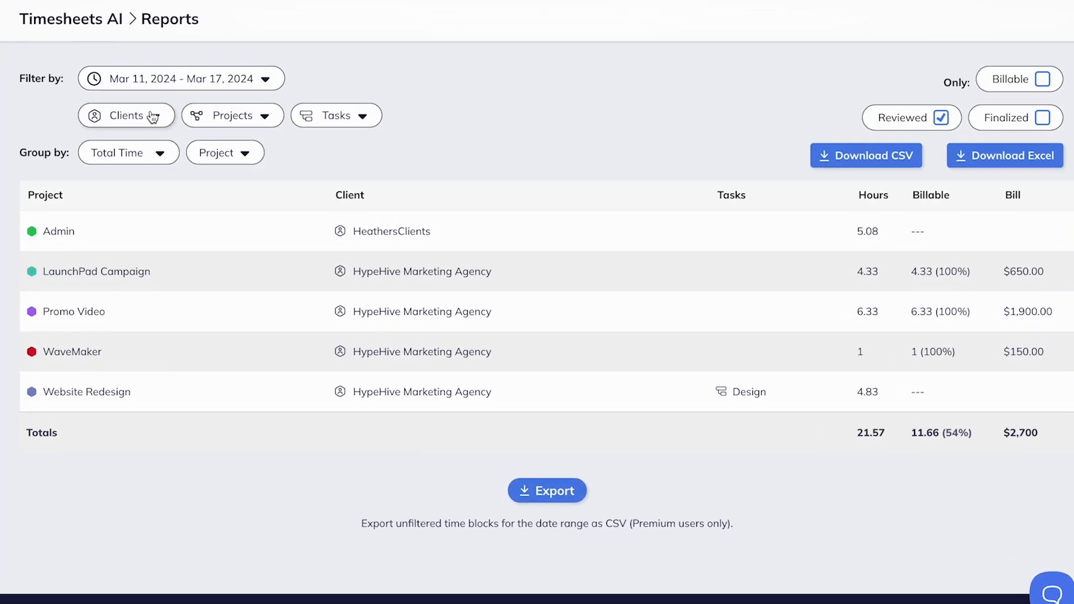
Filter the Timesheets report to billable projects: LaunchPad Campaign, Promo Video, WaveMaker
{"action": "left_click", "coordinate": [126, 115]}
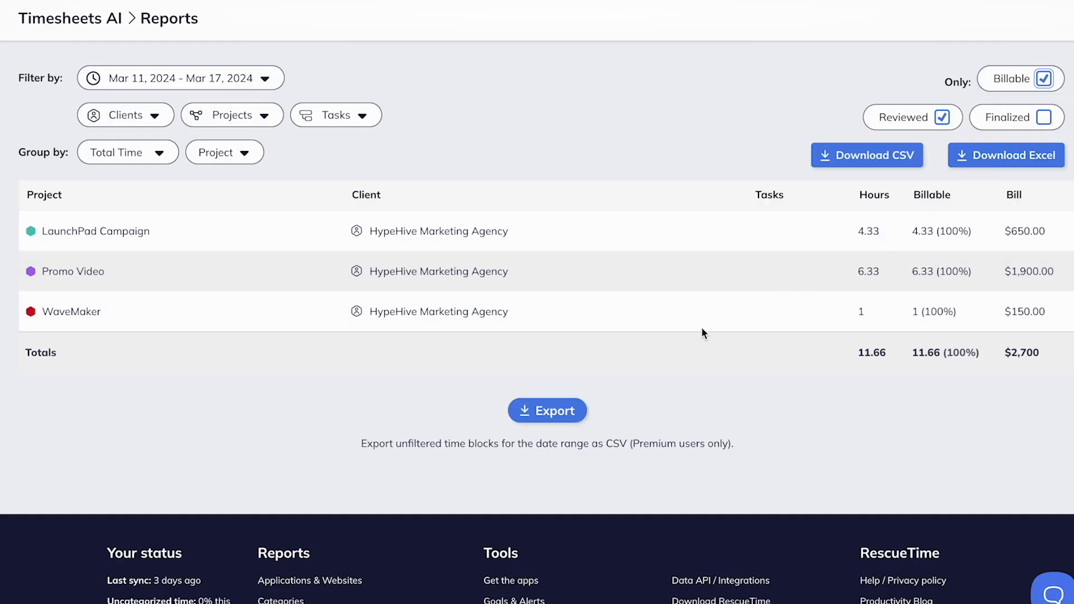
{"action": "mouse_move", "coordinate": [387, 263]}
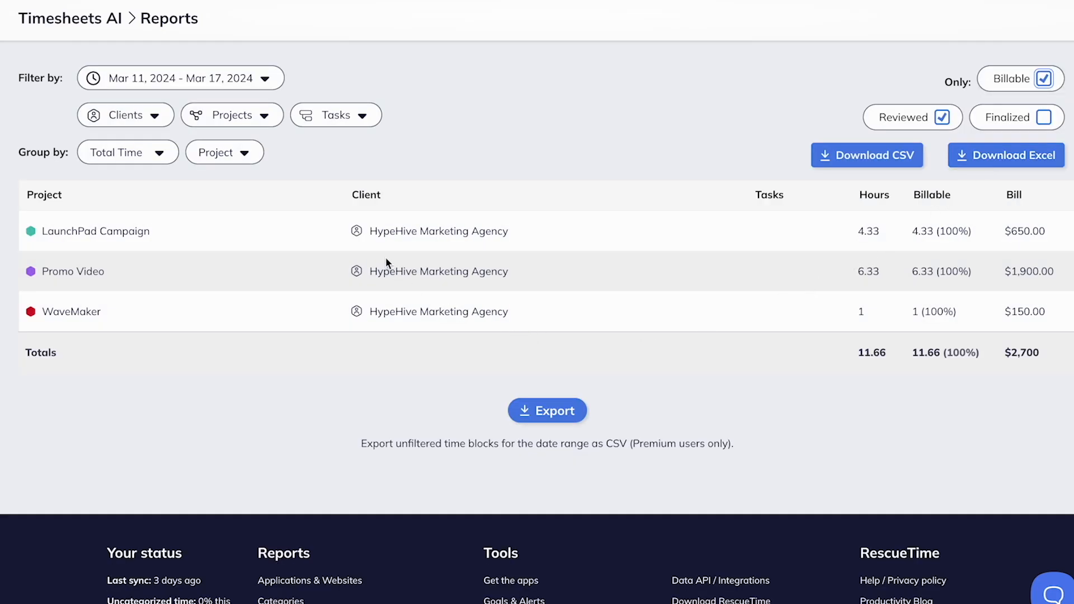